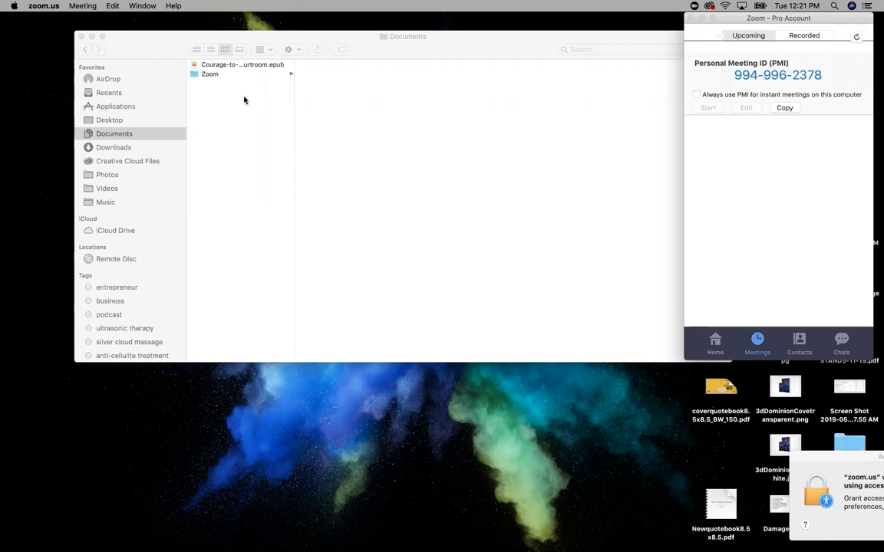
mouse_move(234, 69)
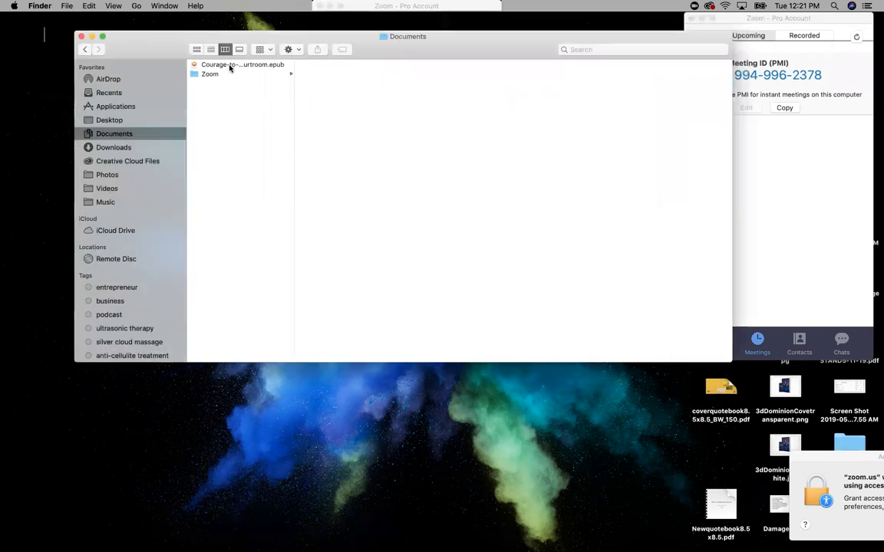
Step: Right-click the Courage to Stand EPUB in Documents to show its actions
right_click(230, 65)
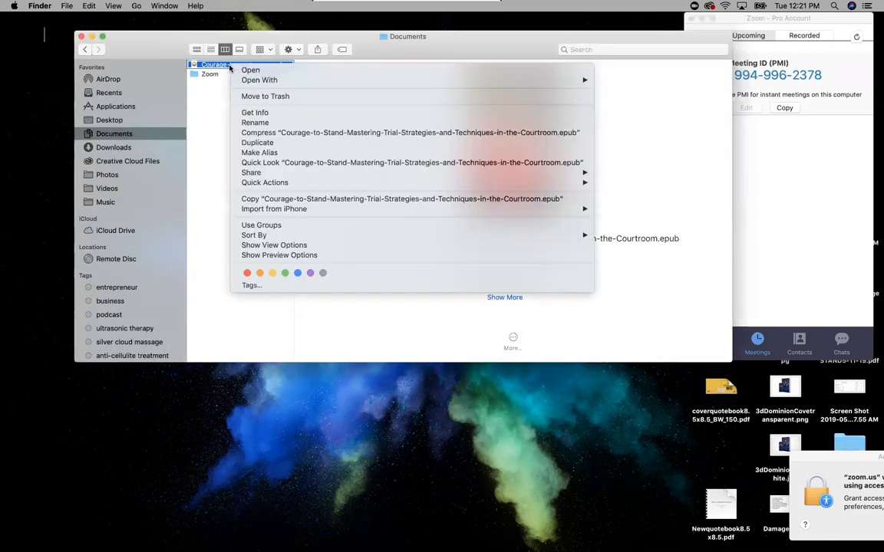
mouse_move(524, 70)
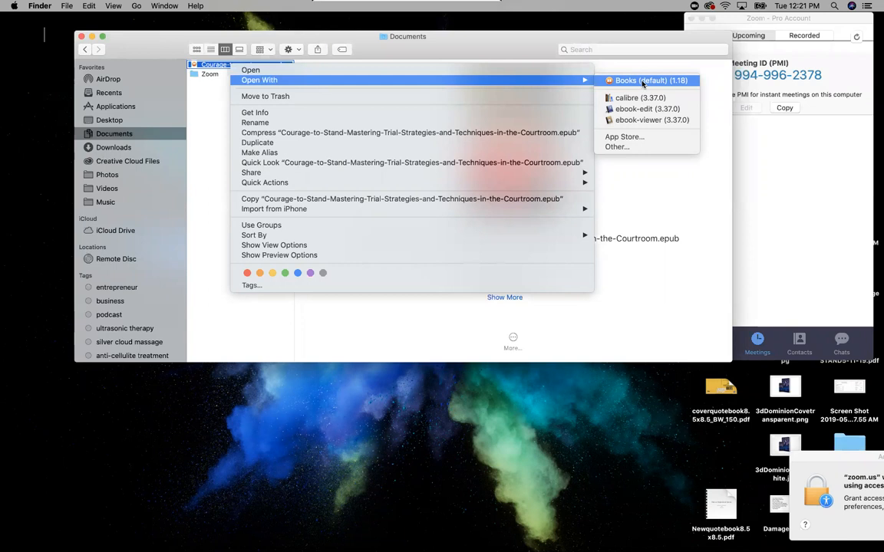
Step: Open Courage to Stand in Books, then show and dismiss the table of contents
click(651, 80)
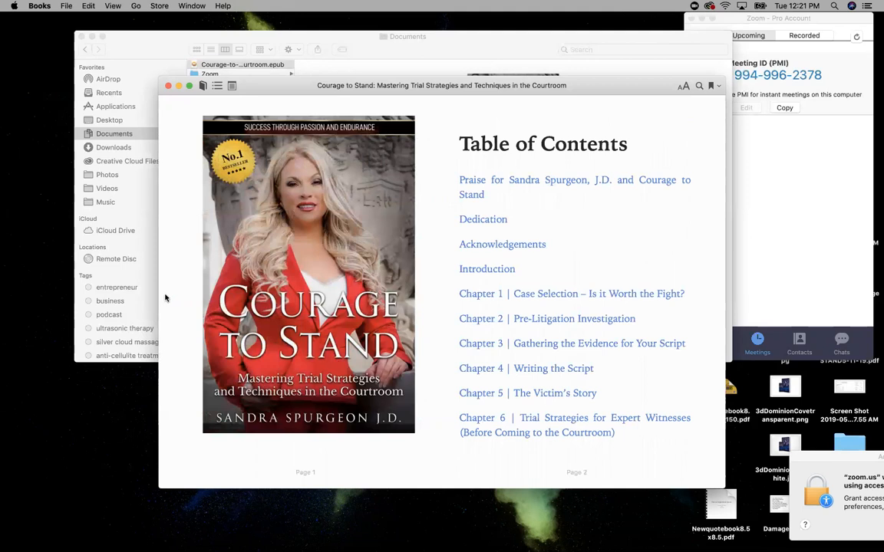
mouse_move(217, 91)
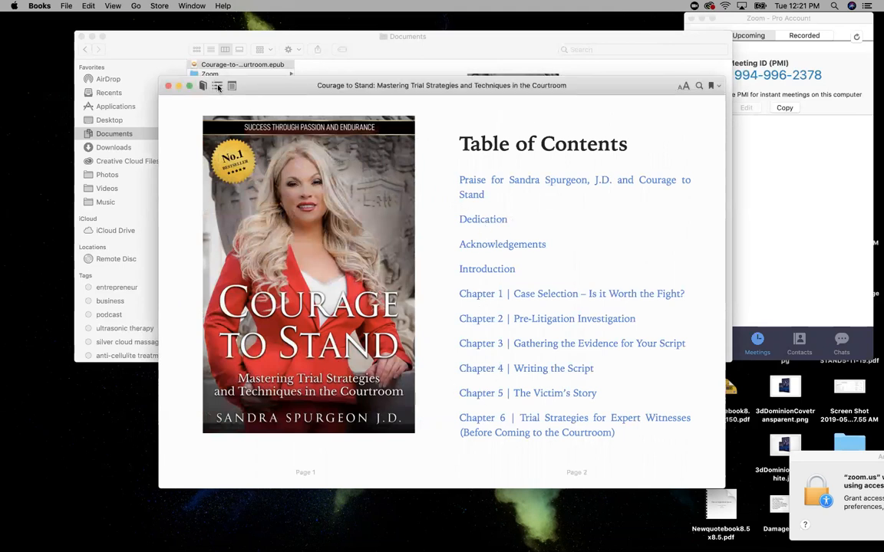
click(217, 85)
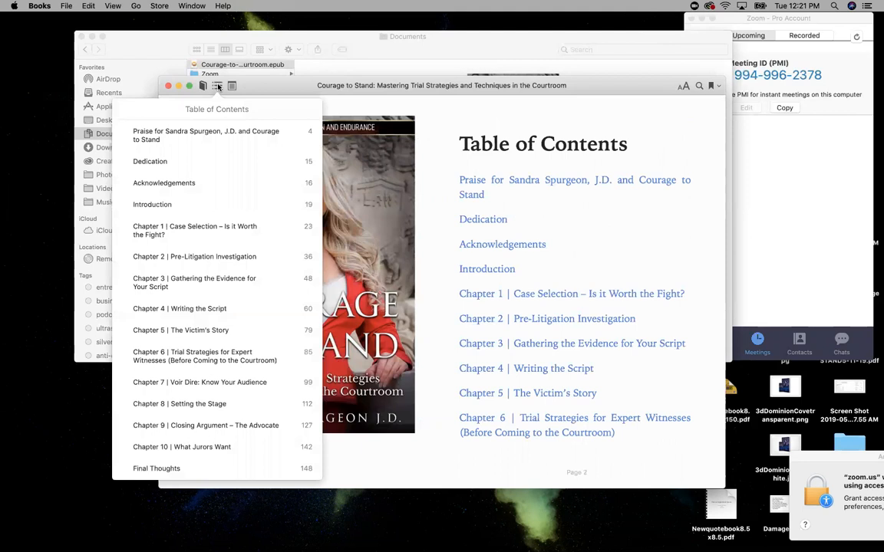
mouse_move(214, 182)
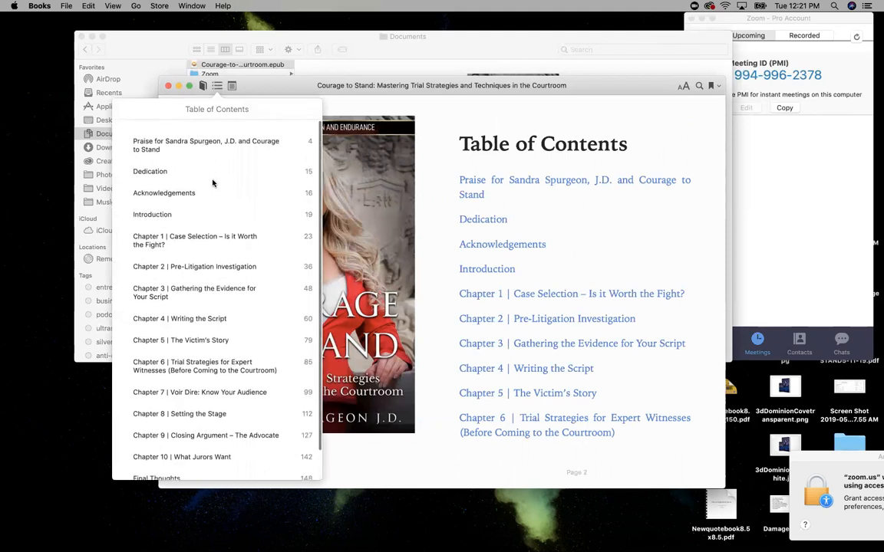
click(202, 85)
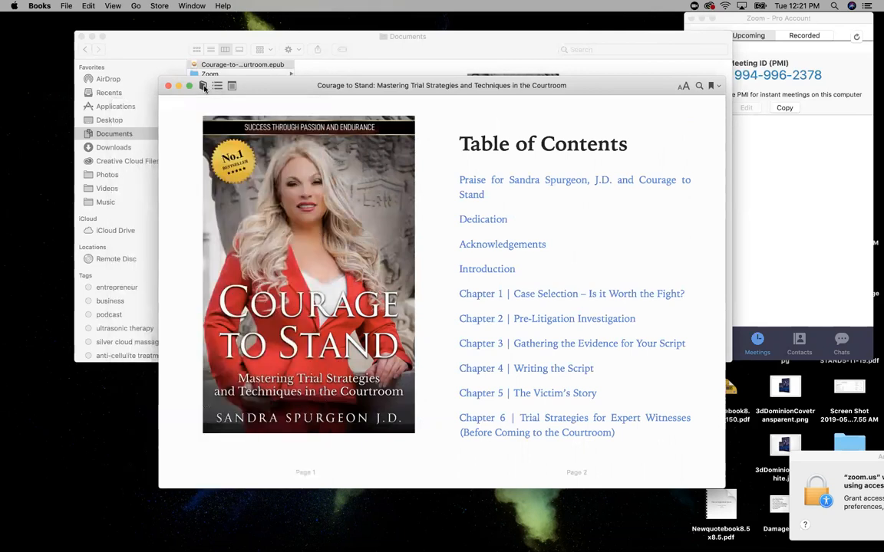
mouse_move(232, 85)
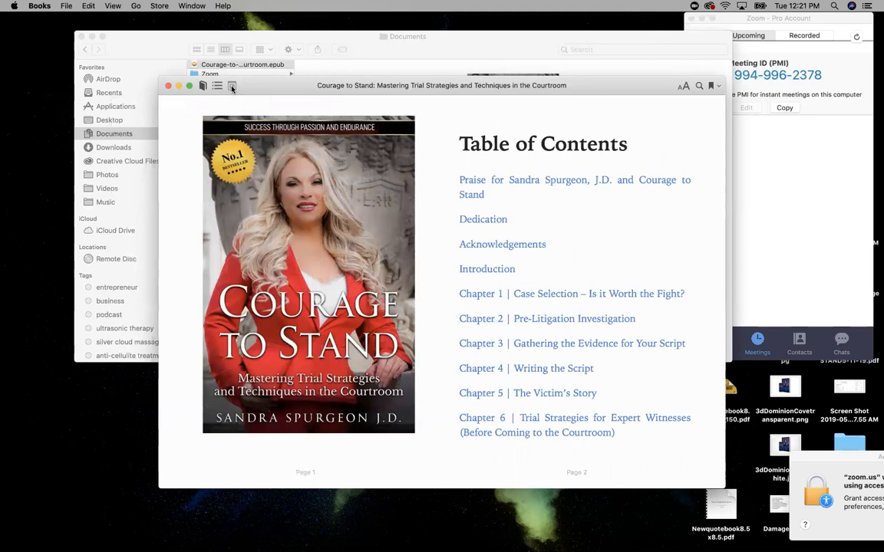
Step: Turn forward one page and back two pages around pages 27–29 in narrow view
click(232, 85)
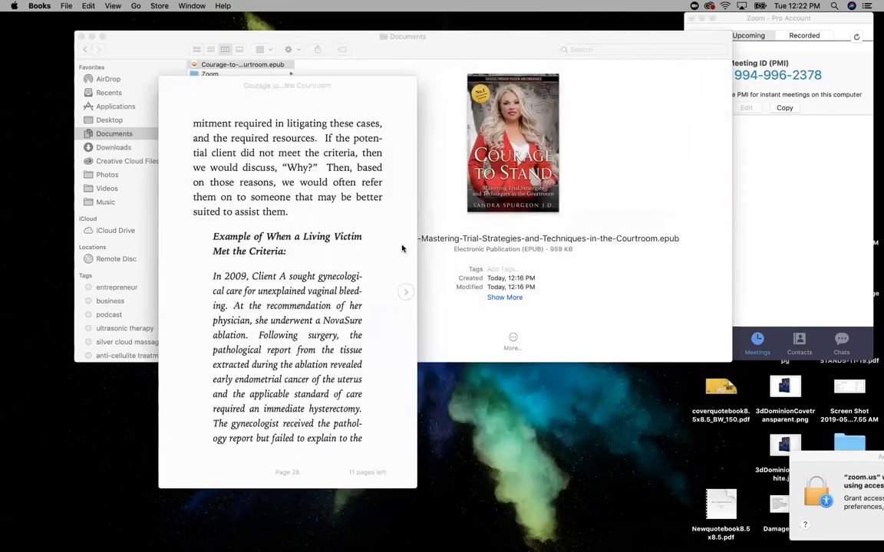
click(405, 291)
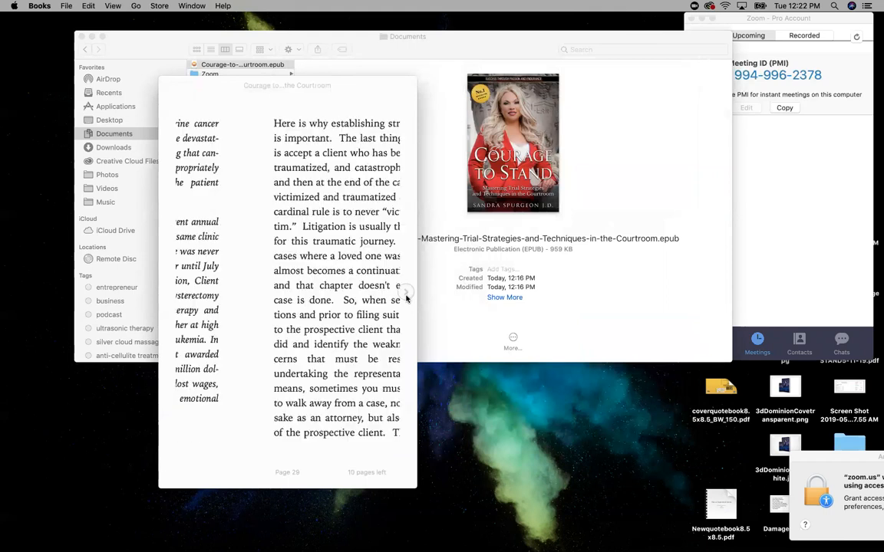
click(171, 292)
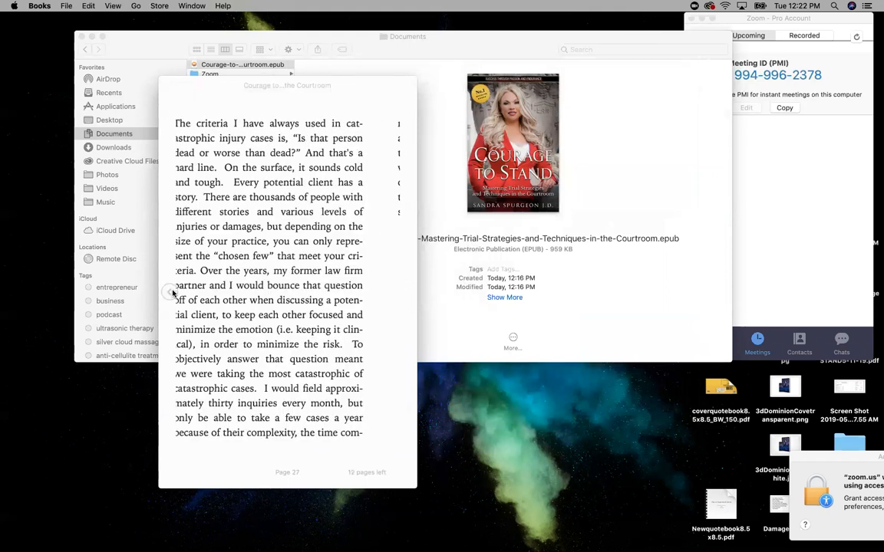
click(167, 292)
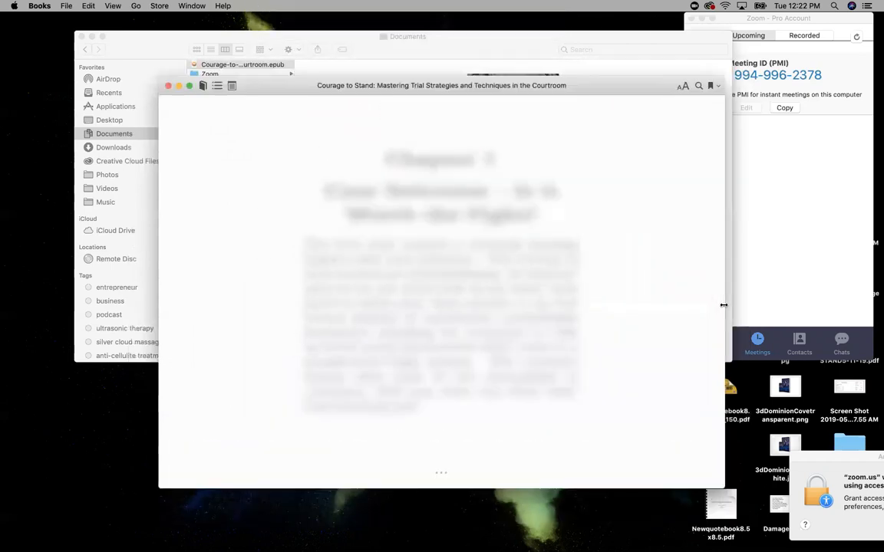
Step: Widen the window into a two-page spread and advance to pages 47–48
drag(722, 305, 769, 302)
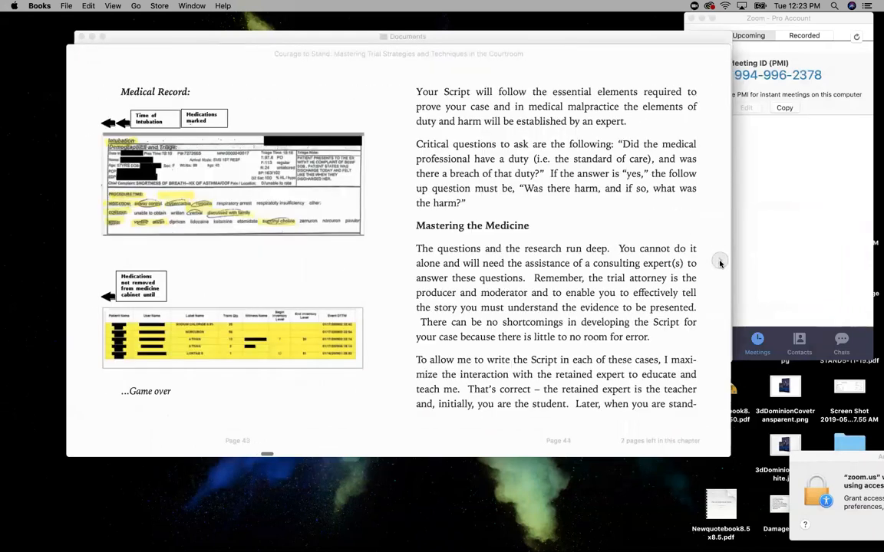
scroll(down, 3)
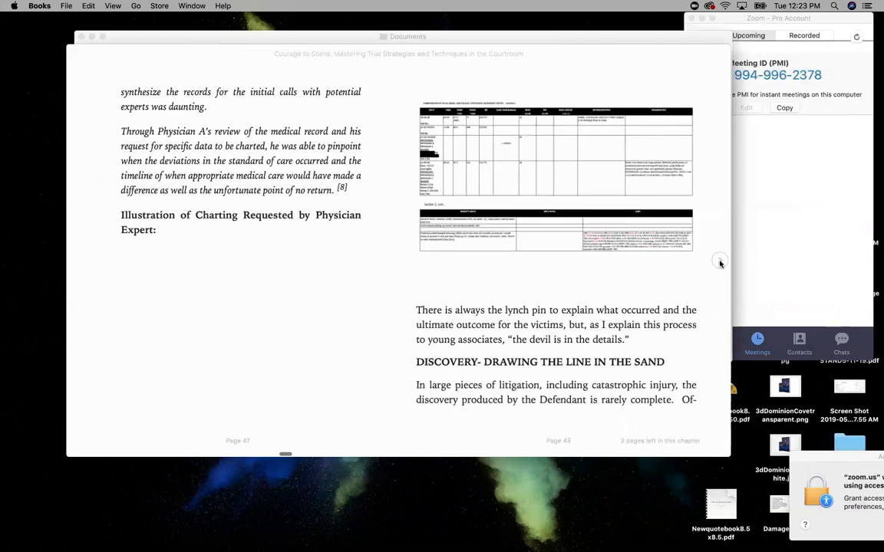